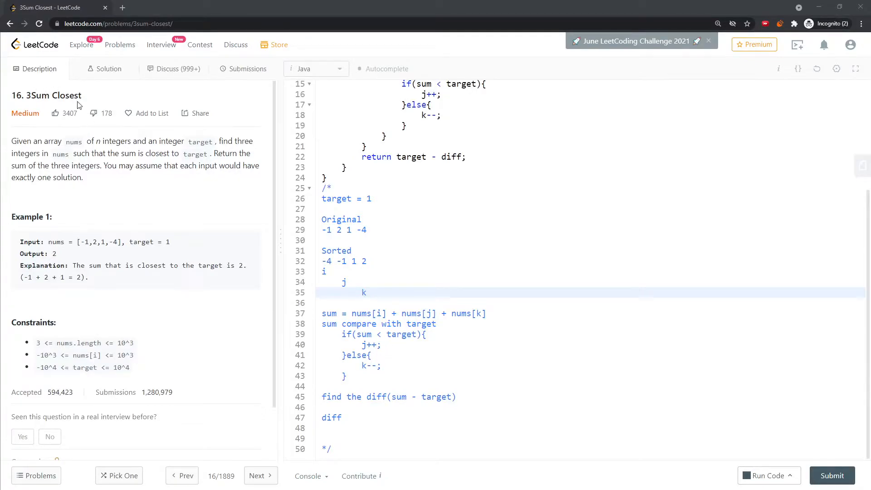
pyautogui.moveTo(50, 145)
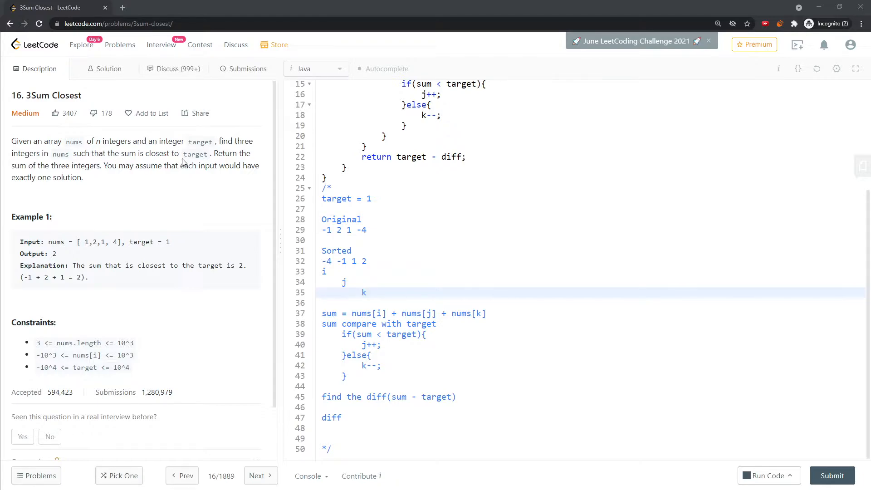
pyautogui.moveTo(123, 239)
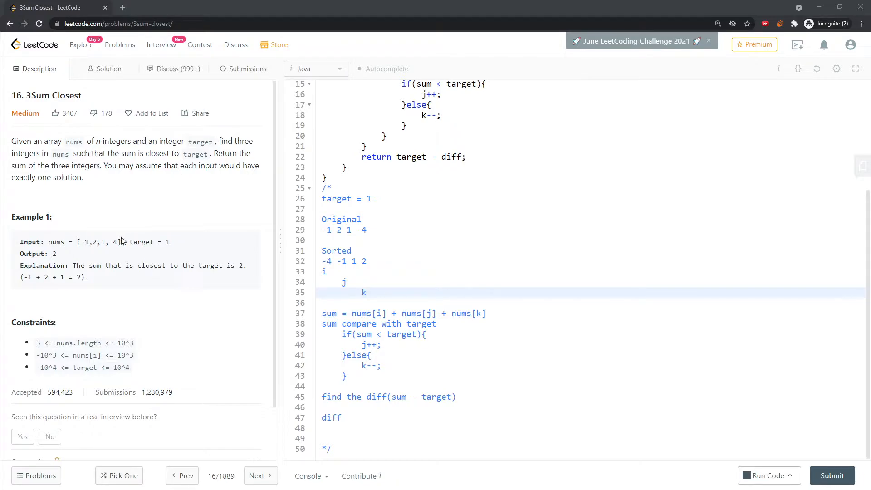
# Indent the i, j, k marker lines so they sit under -1, 1 and 2 of the sorted array.
pyautogui.click(348, 229)
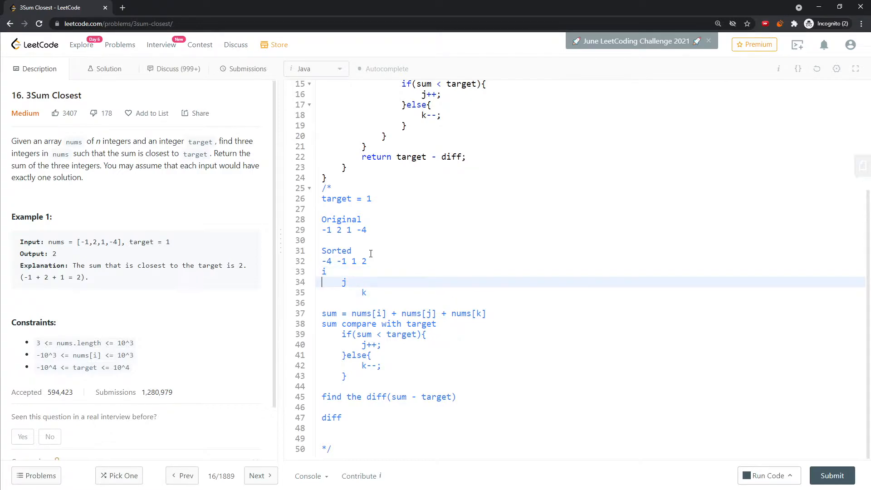
pyautogui.click(323, 261)
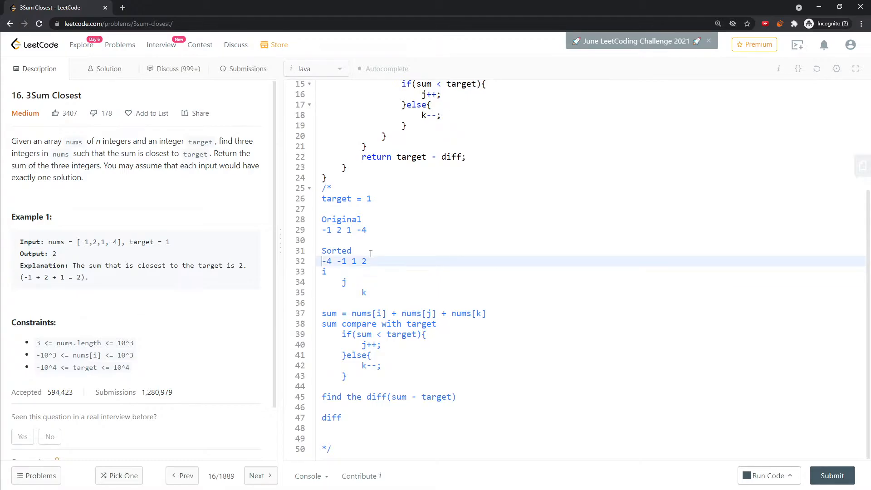
pyautogui.click(338, 282)
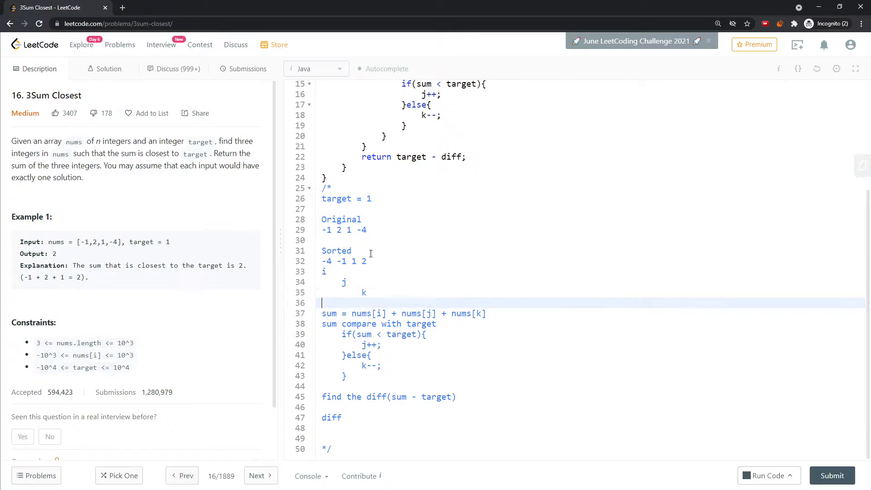
pyautogui.click(323, 271)
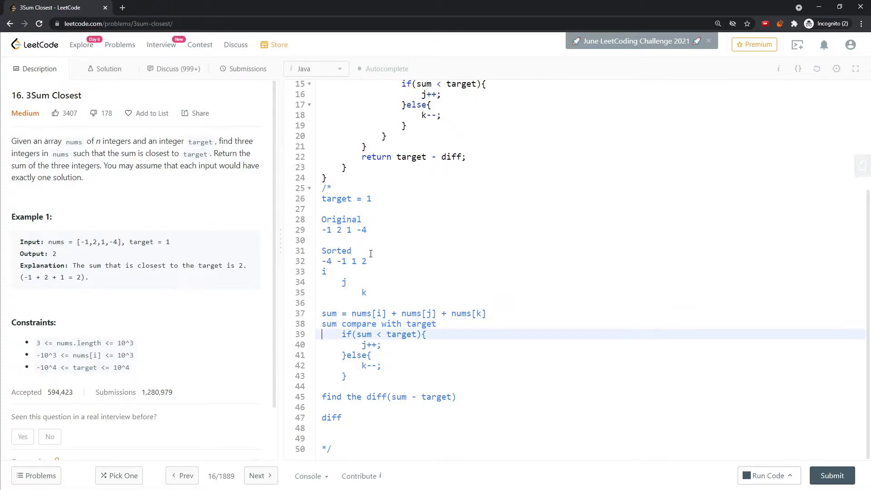
pyautogui.click(328, 281)
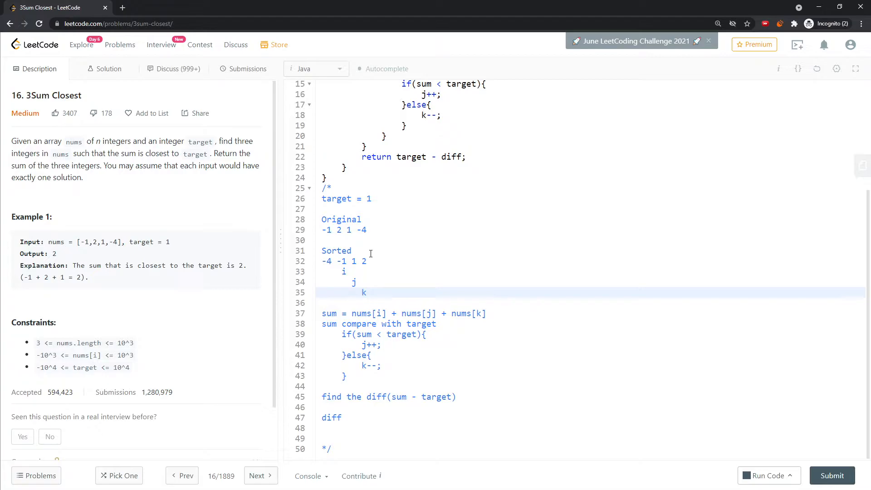
pyautogui.click(362, 292)
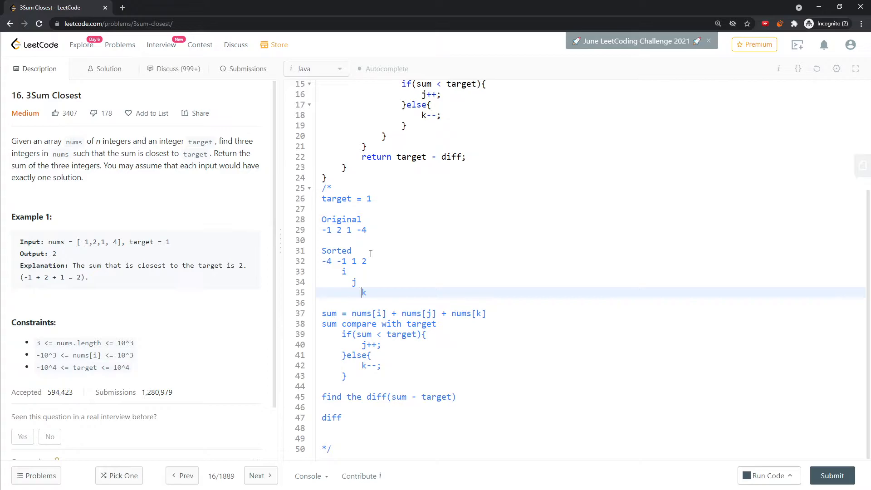
pyautogui.click(343, 272)
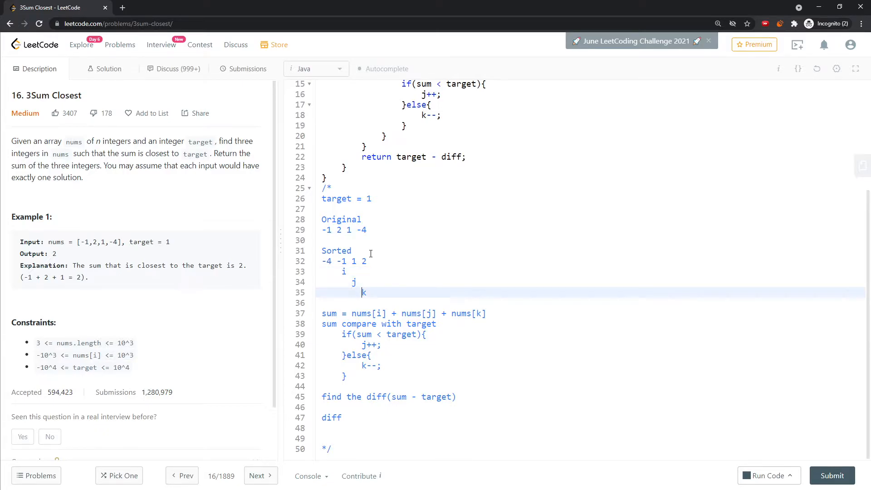
pyautogui.click(323, 292)
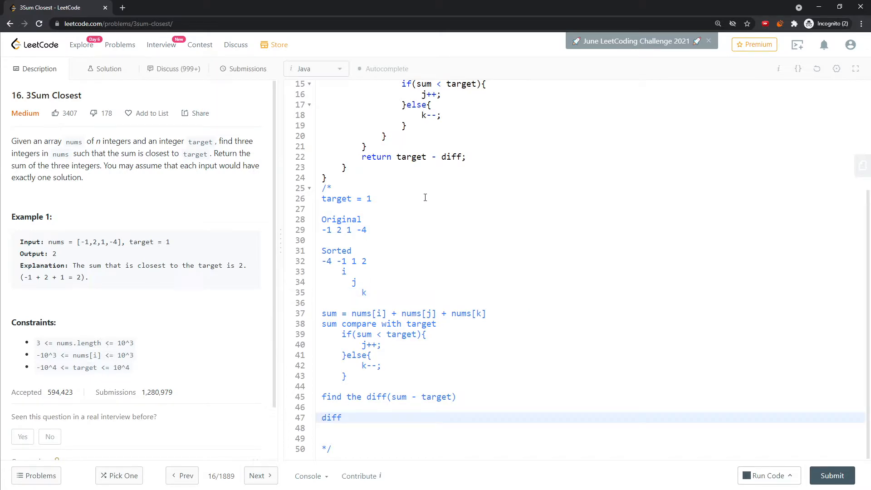
pyautogui.click(322, 417)
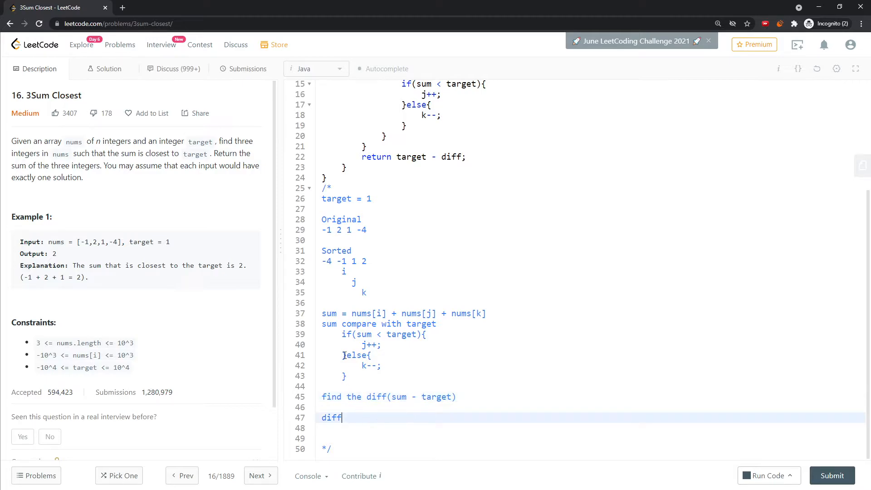
pyautogui.moveTo(418, 359)
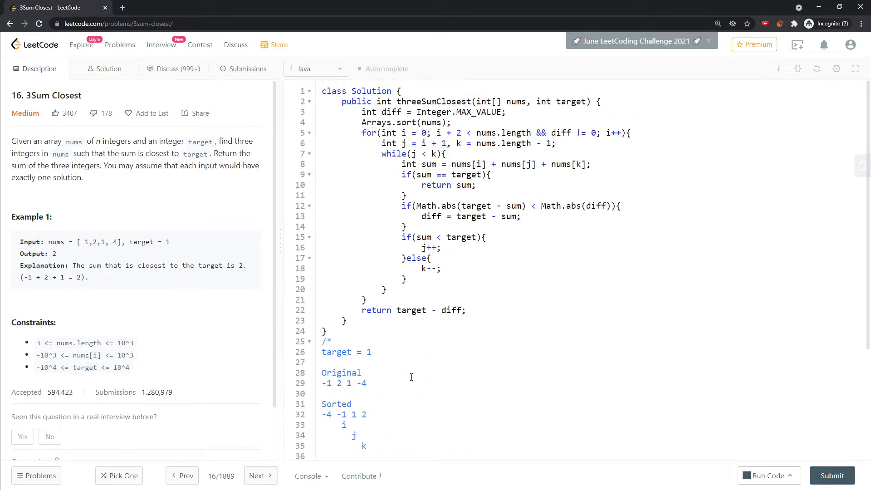
pyautogui.moveTo(438, 381)
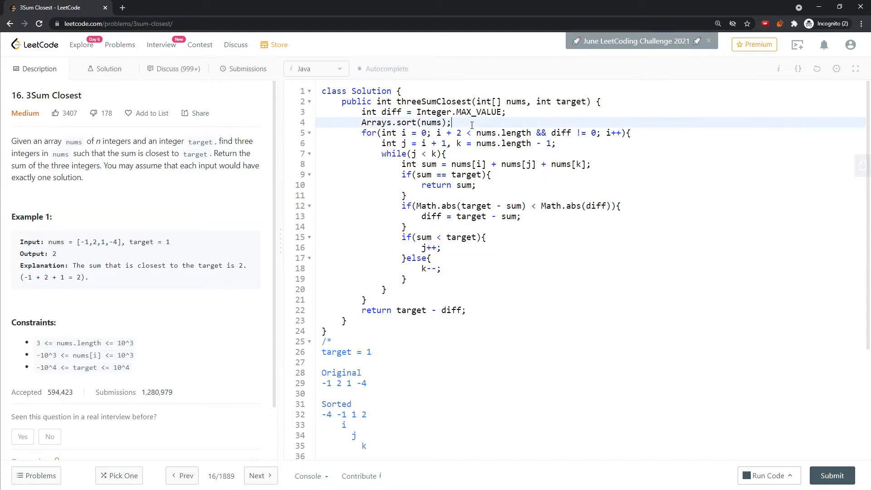
# Add a //NLOGN comment after Arrays.sort(nums); on line 4.
pyautogui.write('/NLOGN')
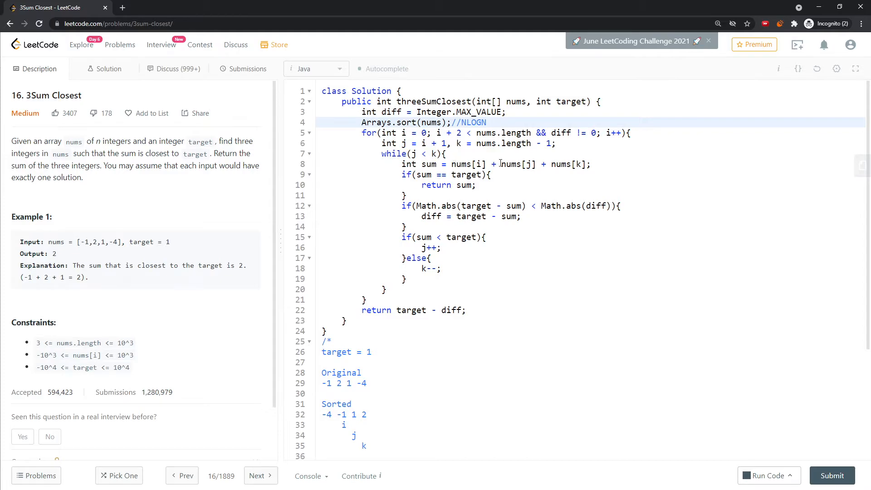
# Highlight target and sum in the difference check and pointer-move conditions while explaining the loop.
pyautogui.click(486, 122)
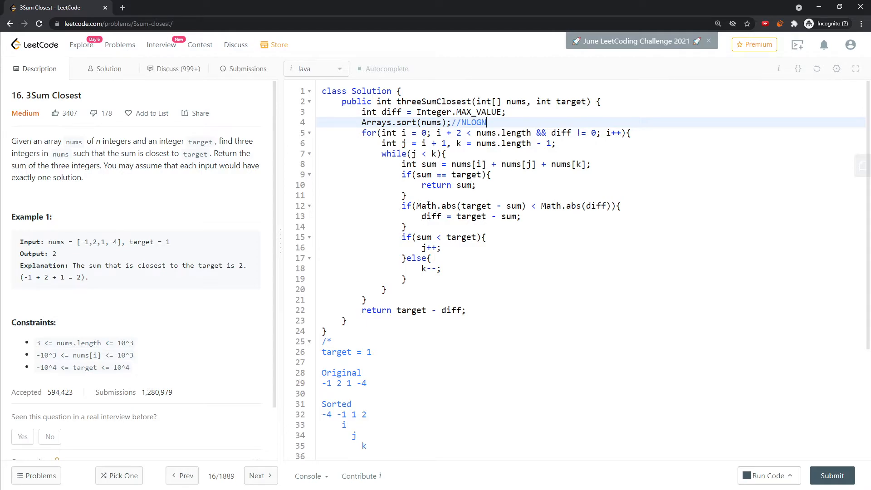
pyautogui.scroll(-3)
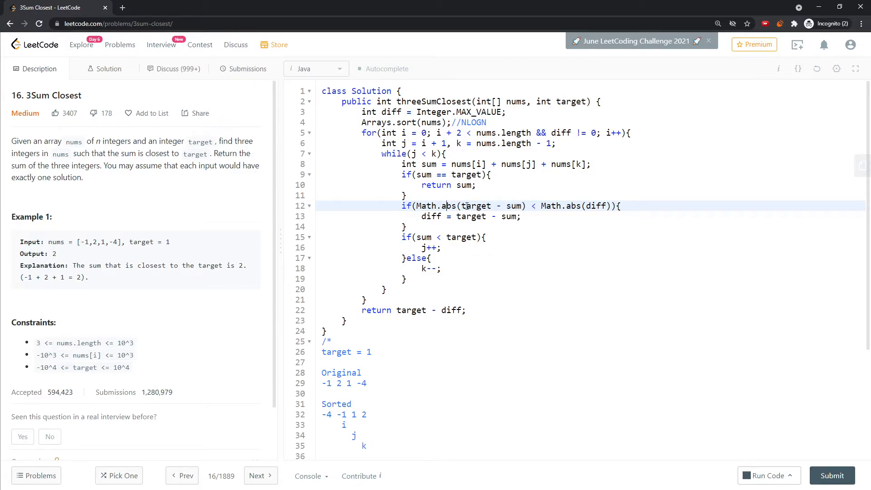
pyautogui.doubleClick(474, 206)
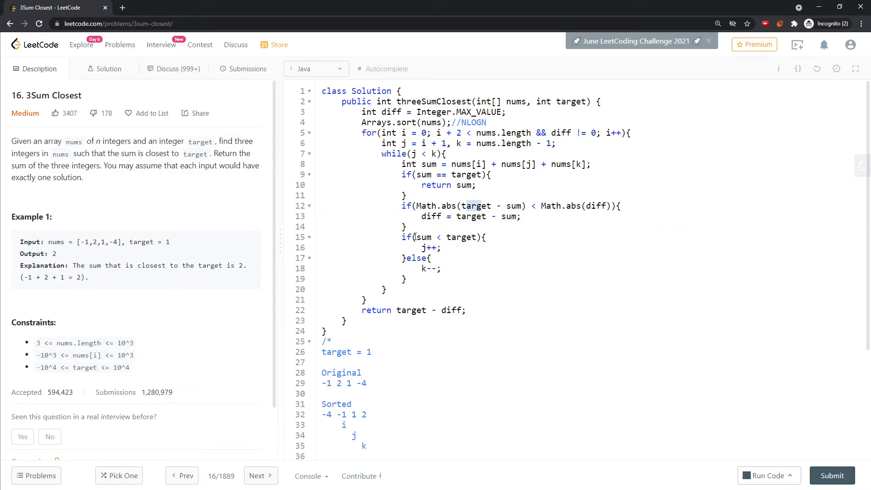
pyautogui.doubleClick(422, 236)
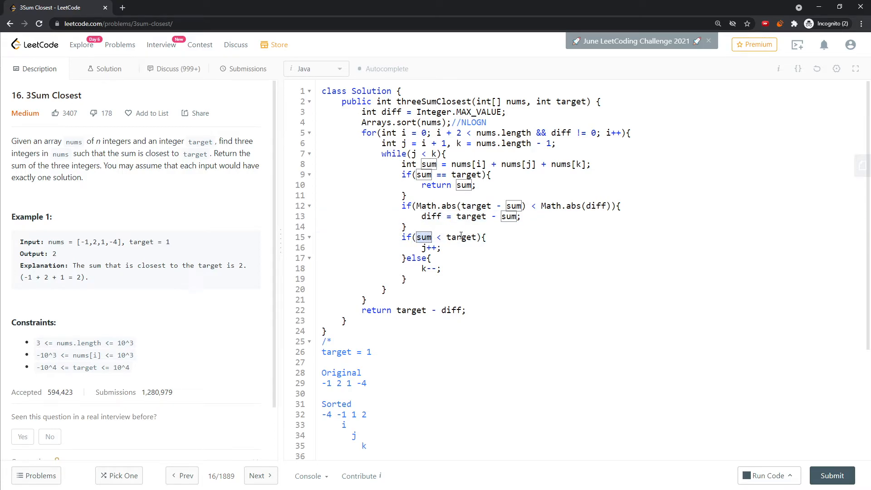
pyautogui.scroll(-3)
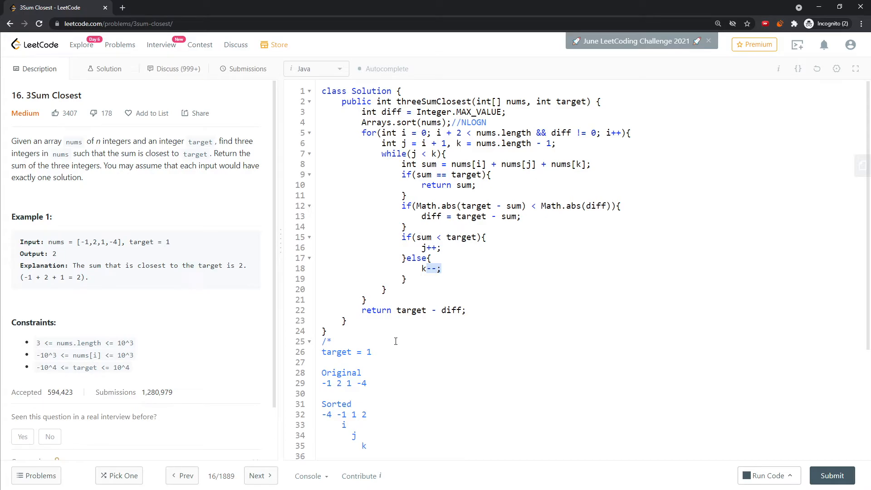
pyautogui.moveTo(405, 213)
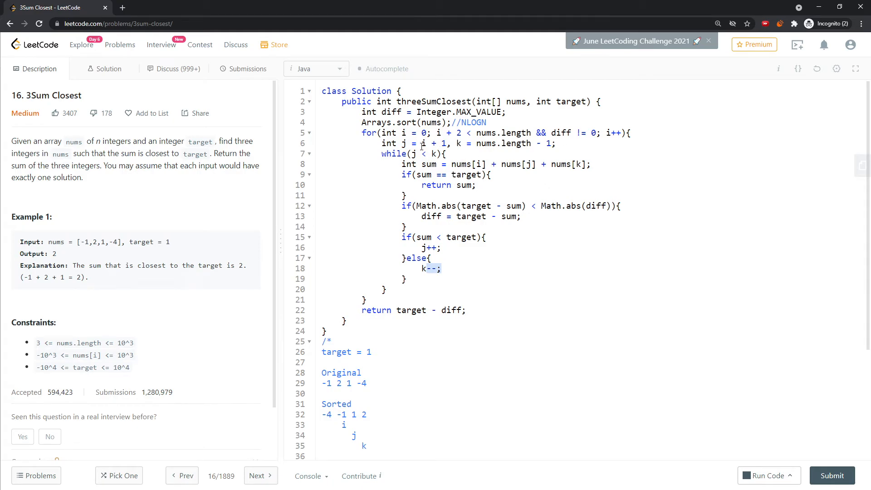
pyautogui.moveTo(486, 206)
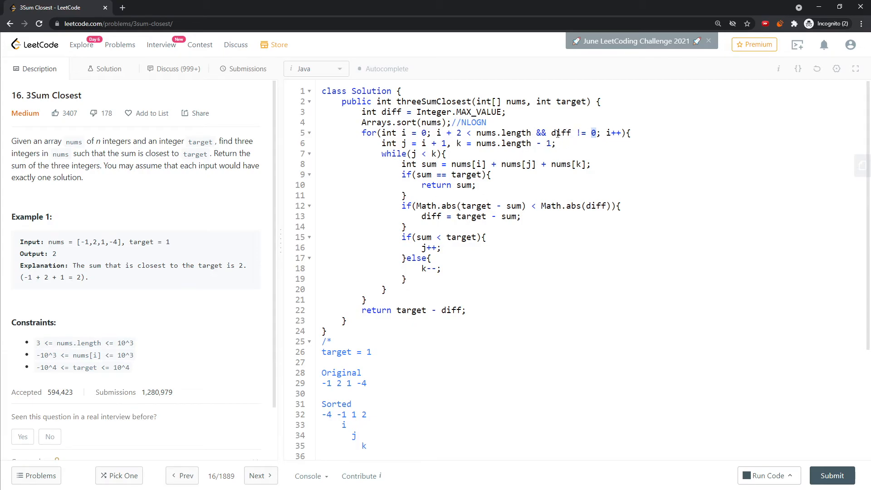
pyautogui.click(486, 237)
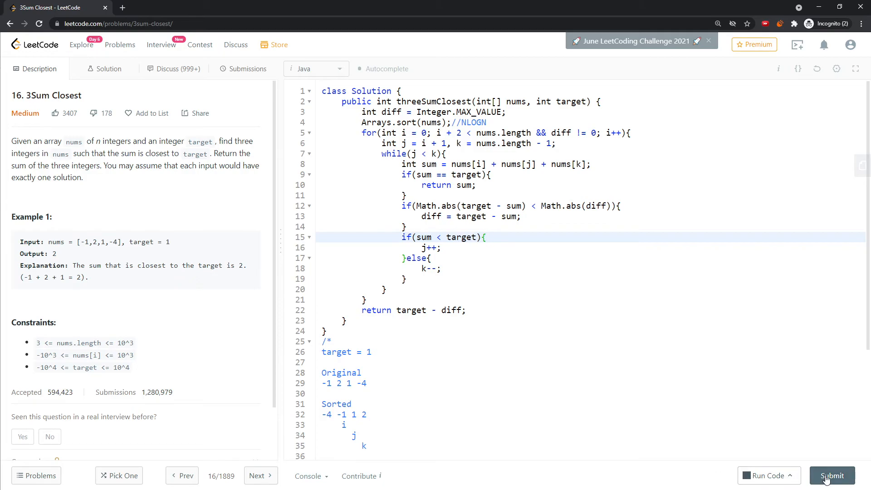
# Submit the Java solution for judging and return to the Description view.
pyautogui.click(832, 475)
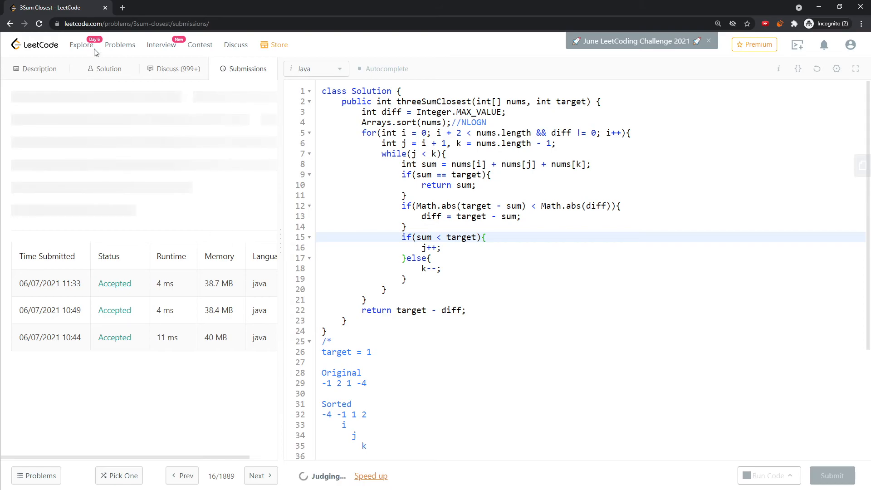
pyautogui.click(36, 68)
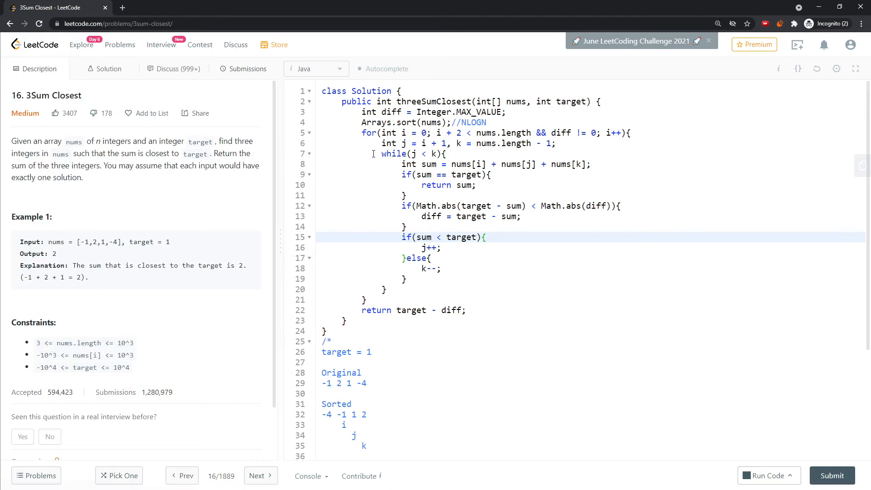
pyautogui.moveTo(500, 123)
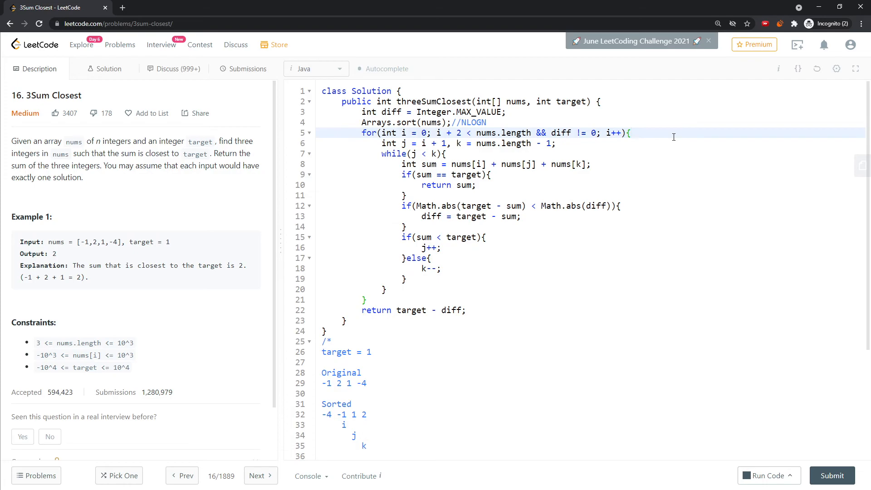
# Add O(N) comments after the braces on lines 5 and 7 and highlight NLOGN on line 4.
pyautogui.write('P(N)')
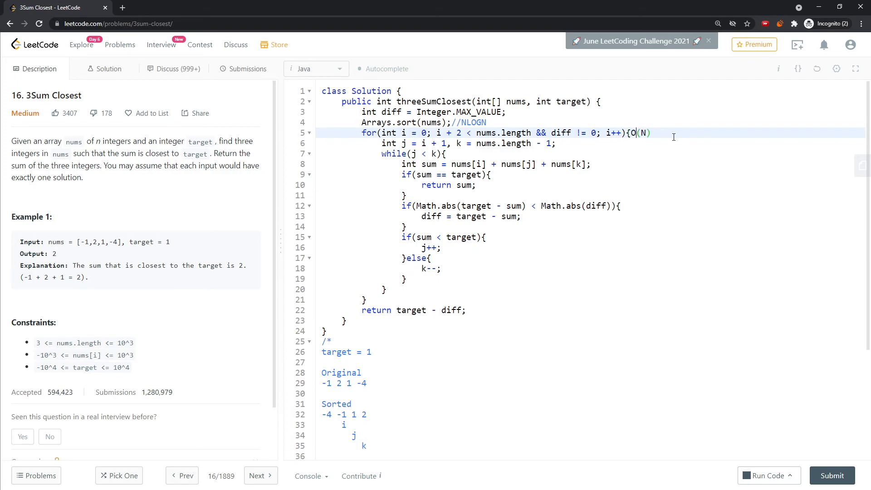
pyautogui.write('O(N')
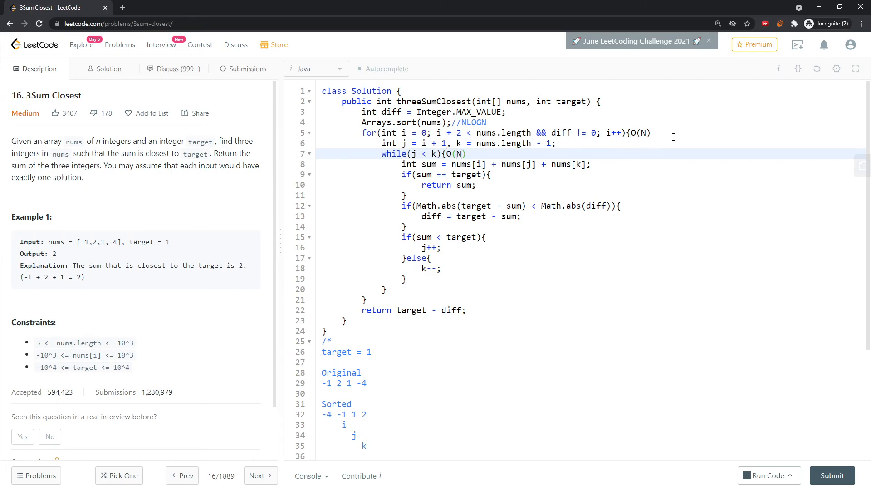
pyautogui.moveTo(614, 112)
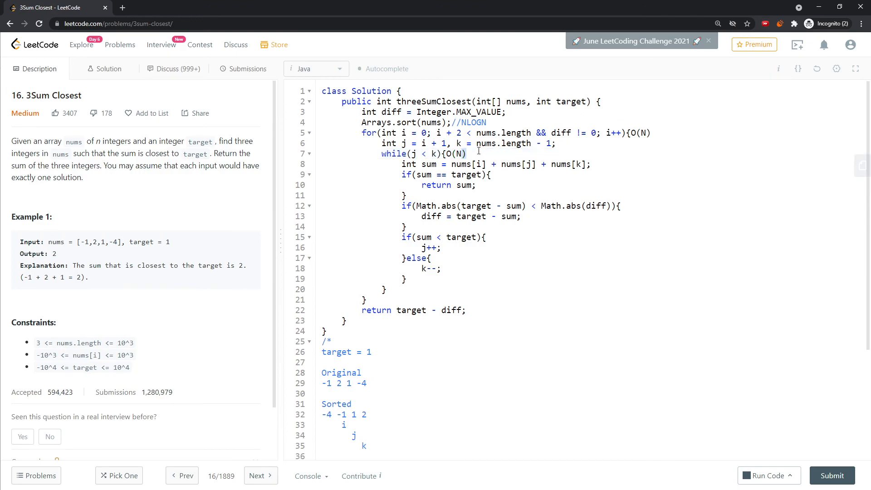
pyautogui.moveTo(447, 222)
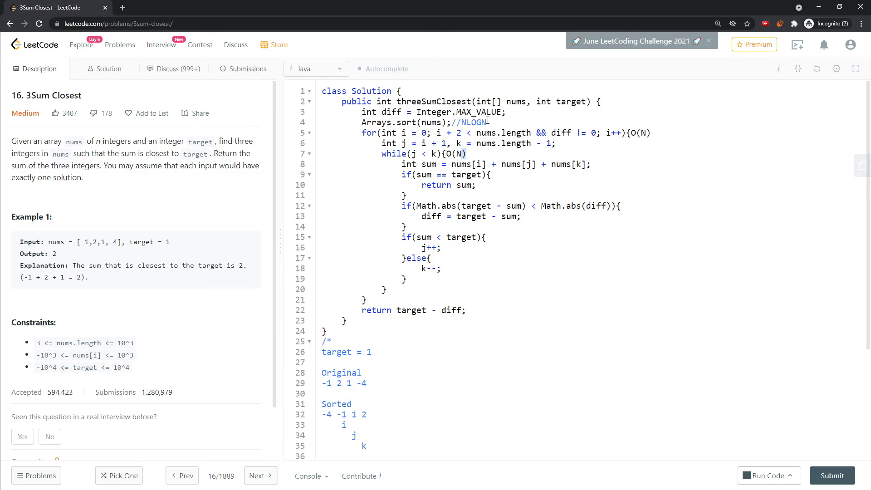
pyautogui.doubleClick(468, 122)
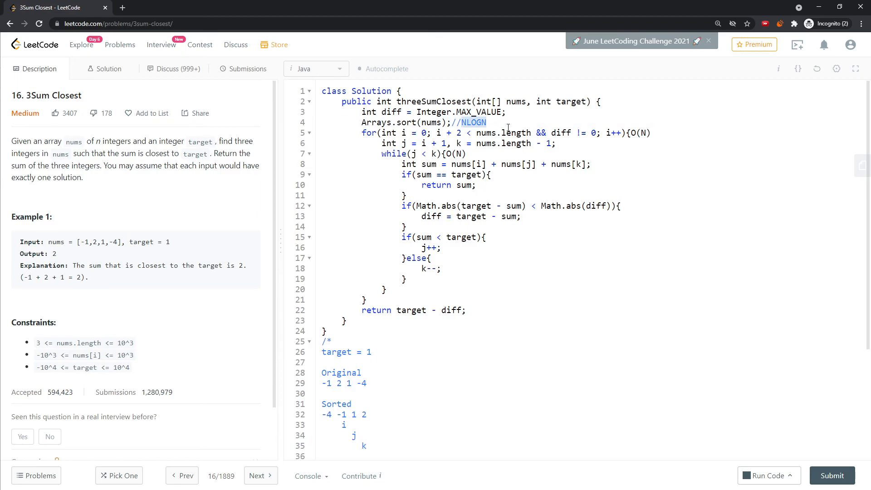